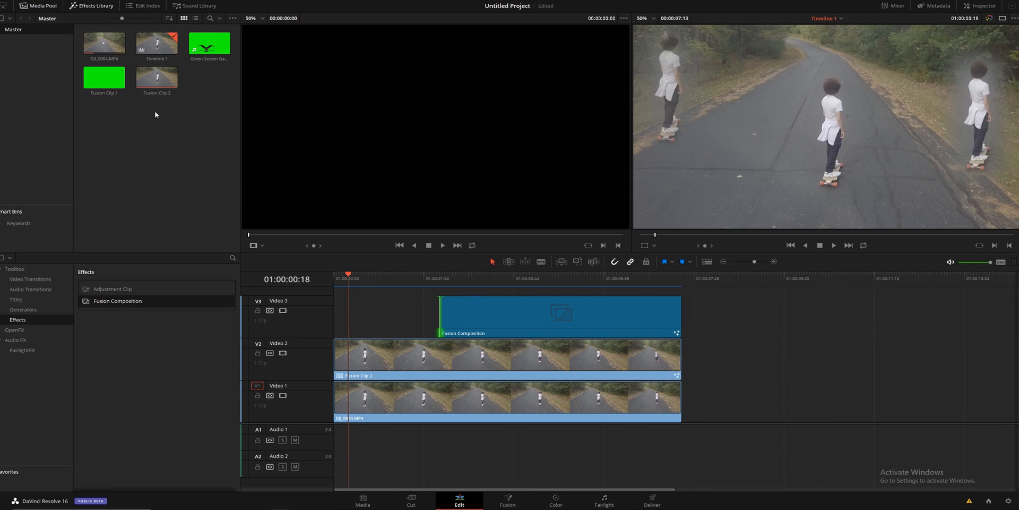
Step: Load the green-screen dragon clip Fusion Clip 1 from the Media Pool into the source viewer
{"action": "left_click", "coordinate": [104, 78]}
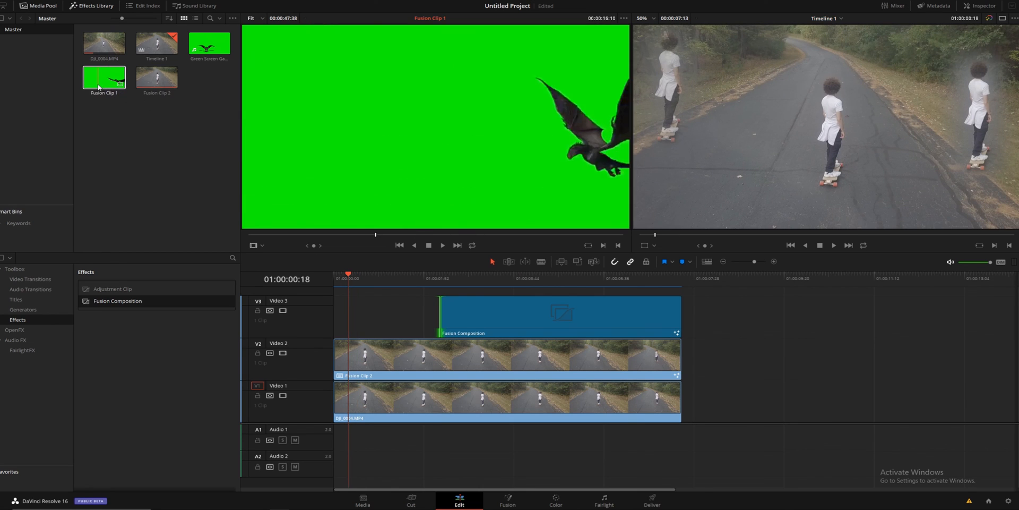